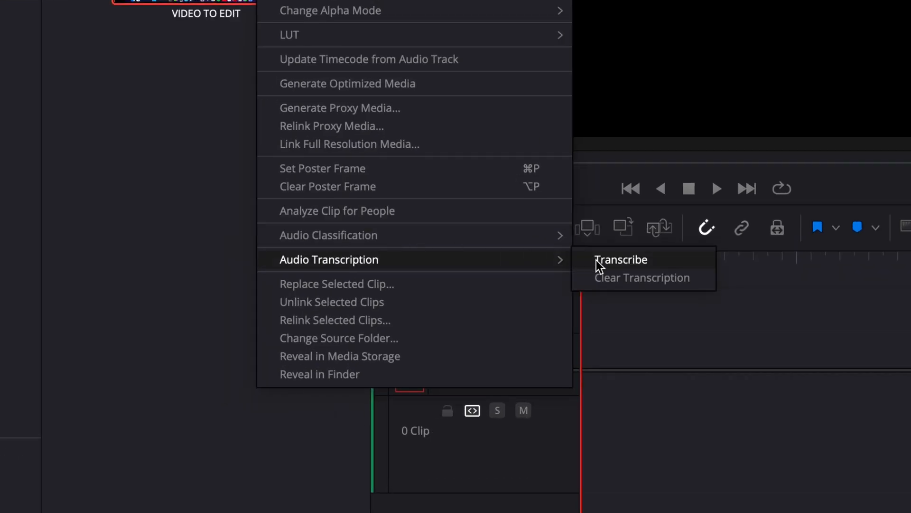
# Run audio transcription on the VIDEO TO EDIT clip and select it in the Media Pool.
pyautogui.click(621, 259)
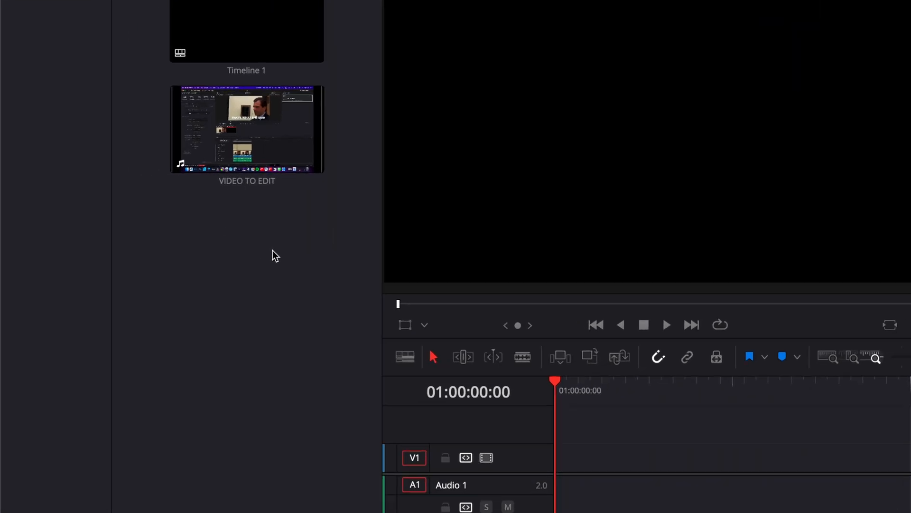
pyautogui.click(247, 129)
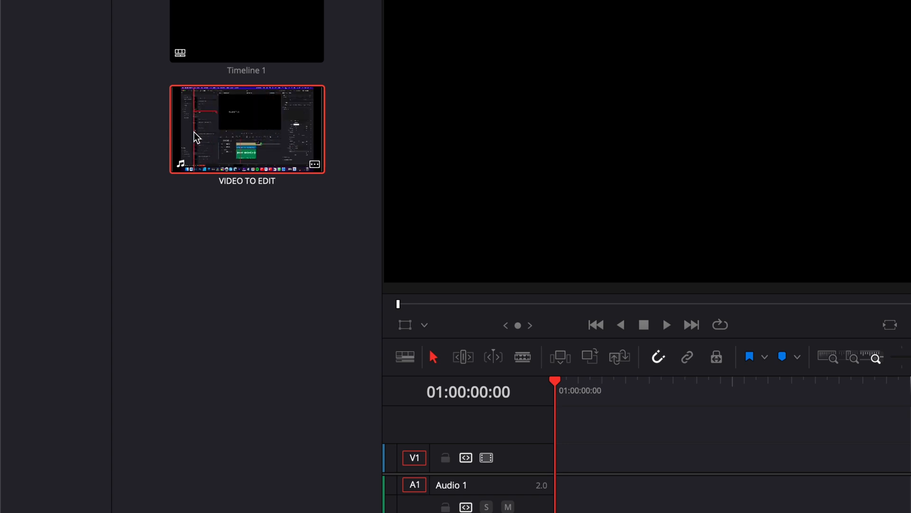
pyautogui.moveTo(288, 140)
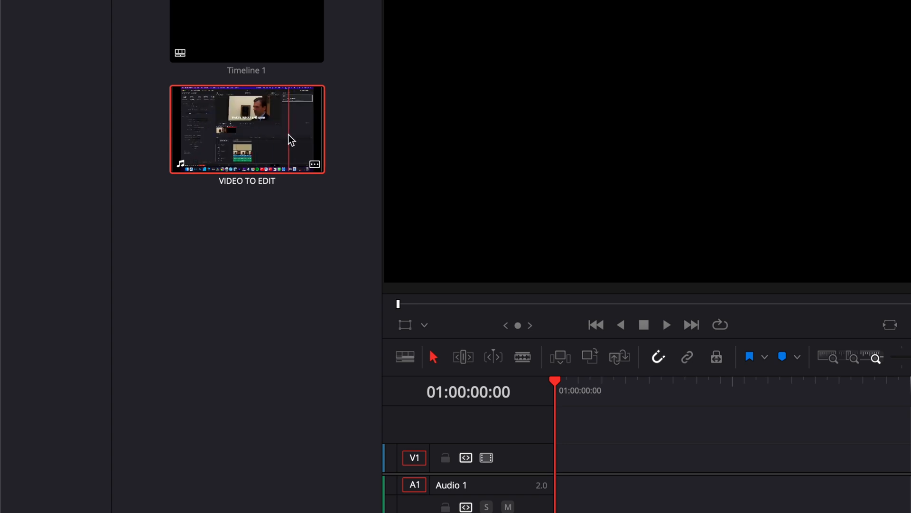
# Bring up the Transcription window showing the VIDEO TO EDIT clip's transcript.
pyautogui.rightClick(247, 129)
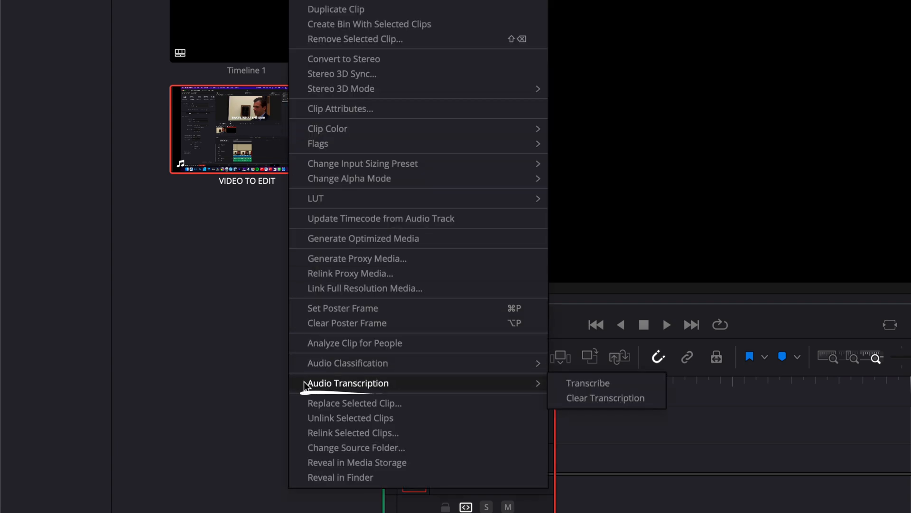
pyautogui.click(588, 383)
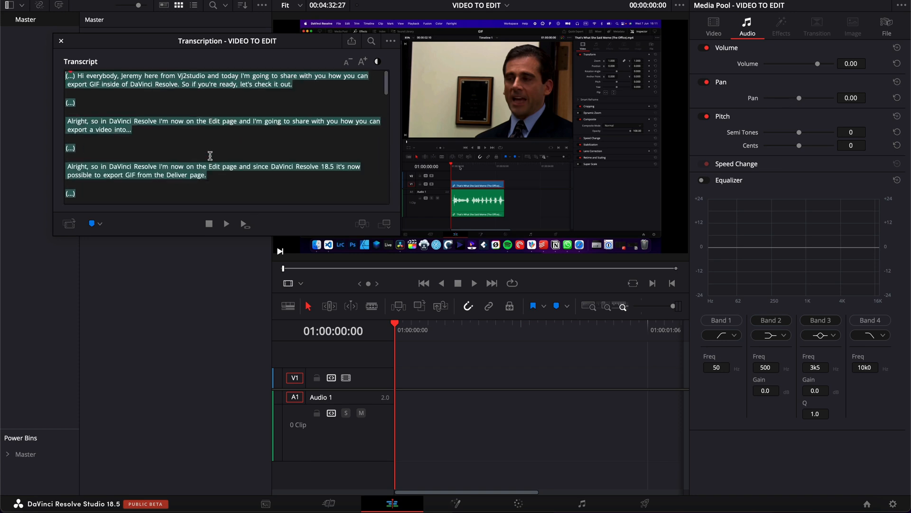
pyautogui.moveTo(282, 115)
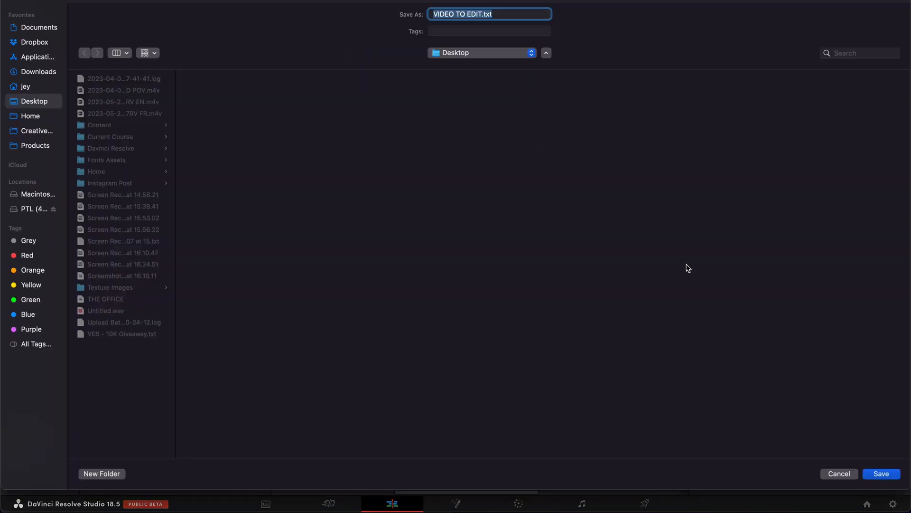
pyautogui.moveTo(843, 481)
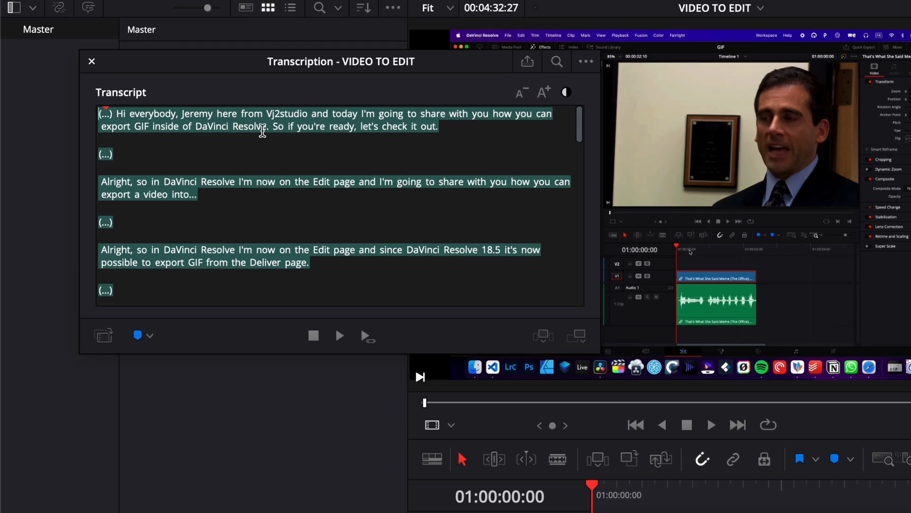
pyautogui.moveTo(268, 136)
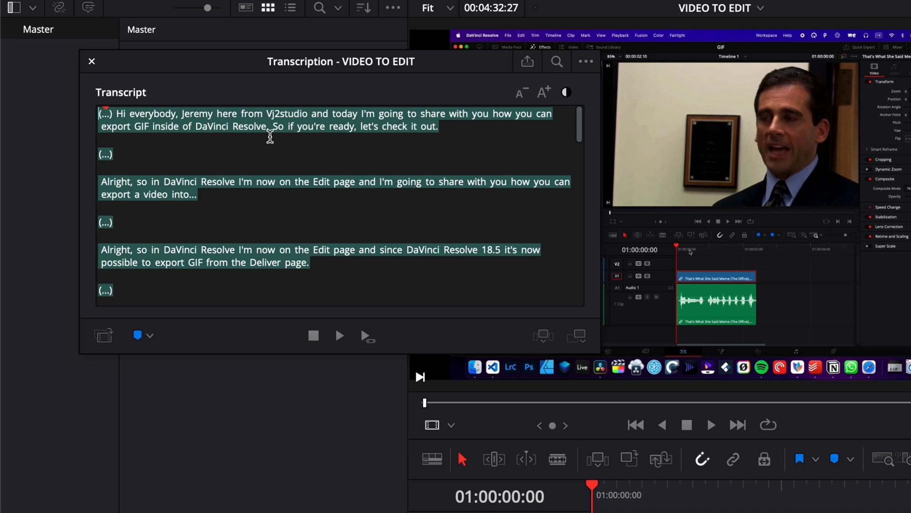
pyautogui.moveTo(258, 146)
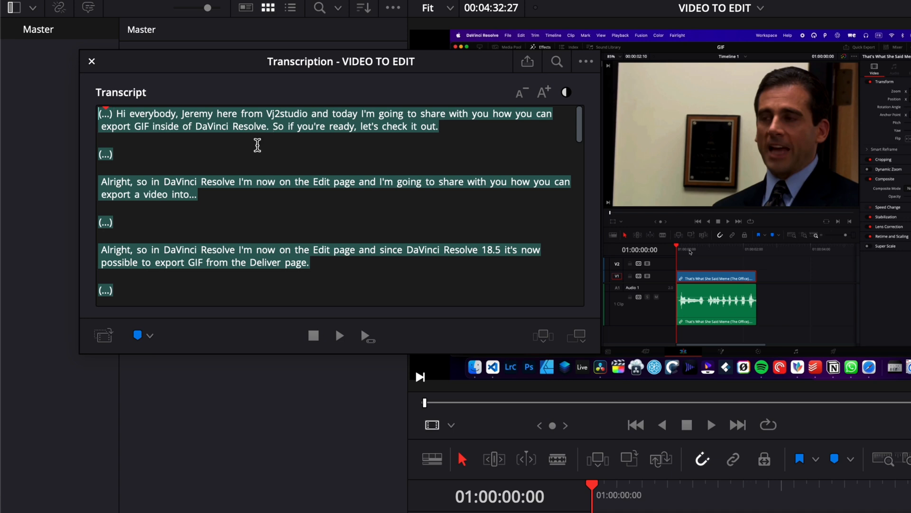
# Select the repeated 'Alright, so in DaVinci Resolve…' paragraph and strike it through for deletion.
pyautogui.scroll(-3)
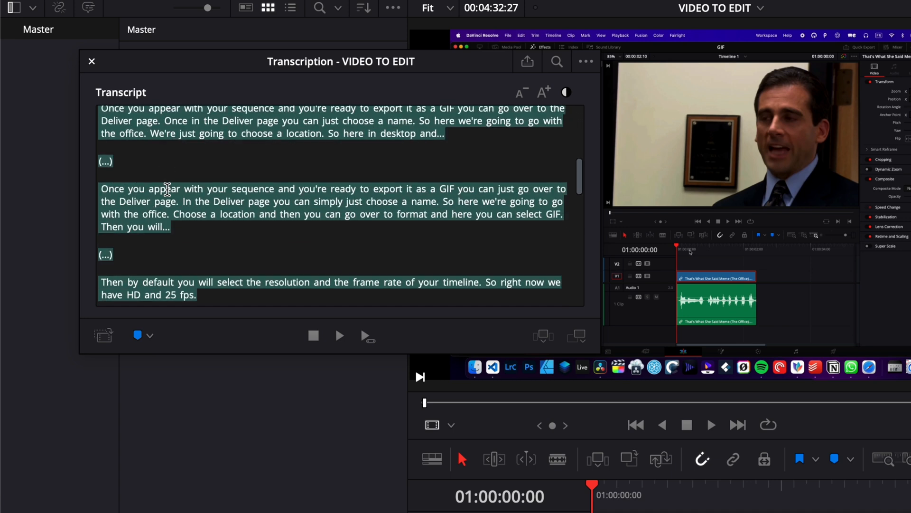
pyautogui.scroll(3)
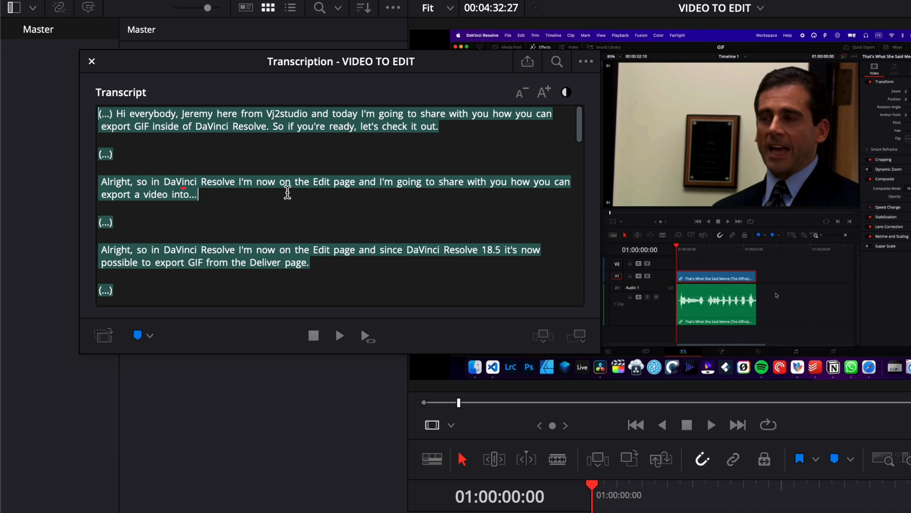
pyautogui.moveTo(103, 182)
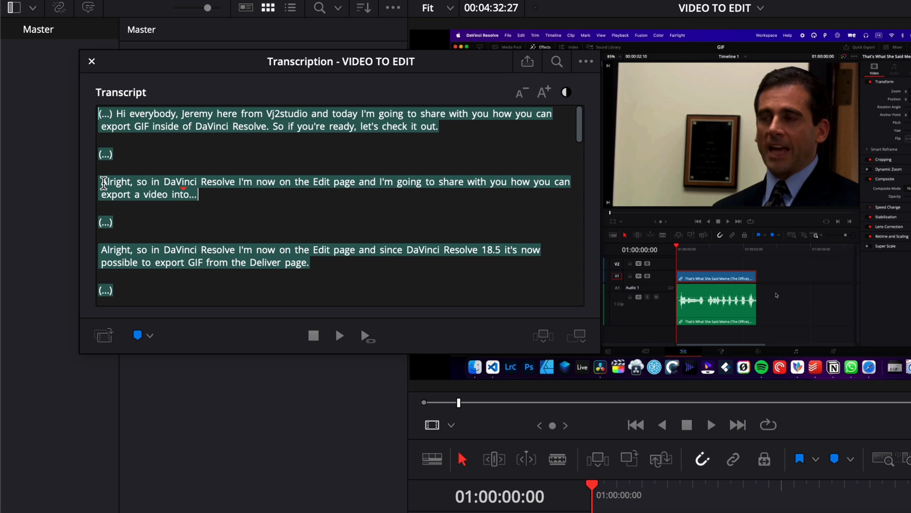
pyautogui.click(331, 250)
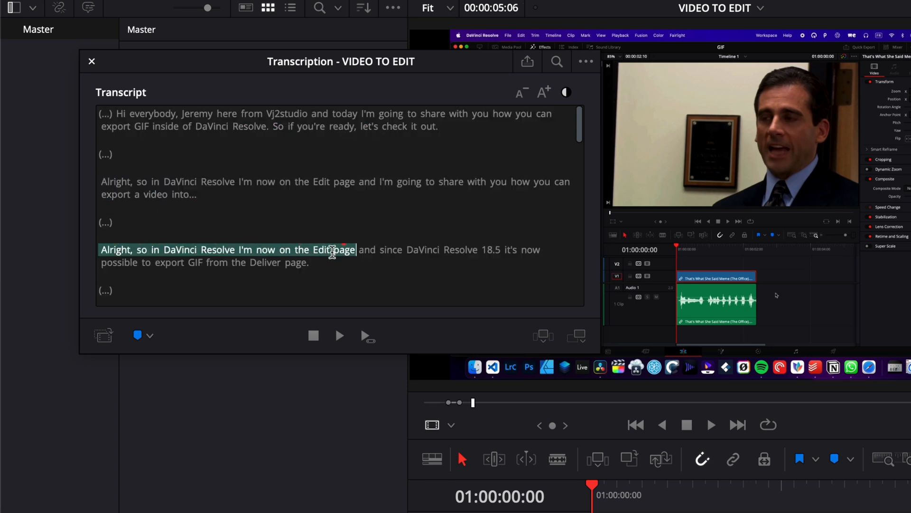
pyautogui.click(224, 188)
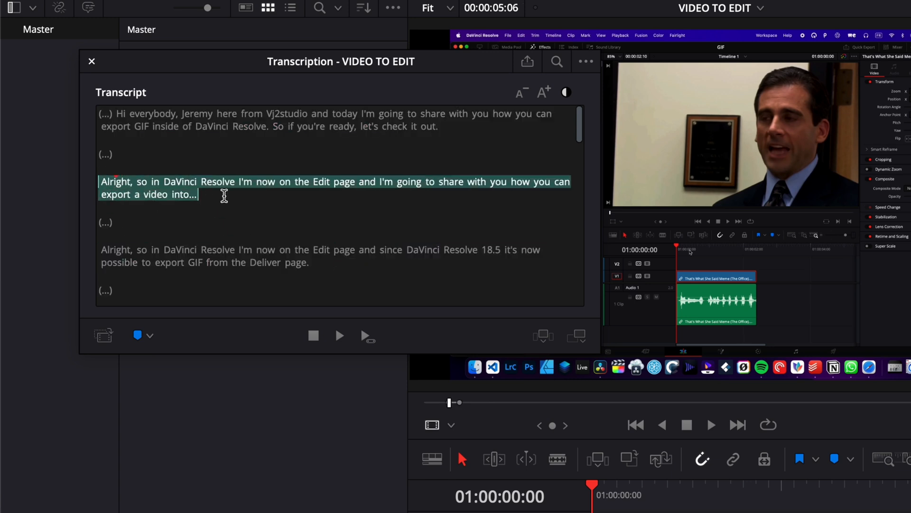
pyautogui.doubleClick(183, 193)
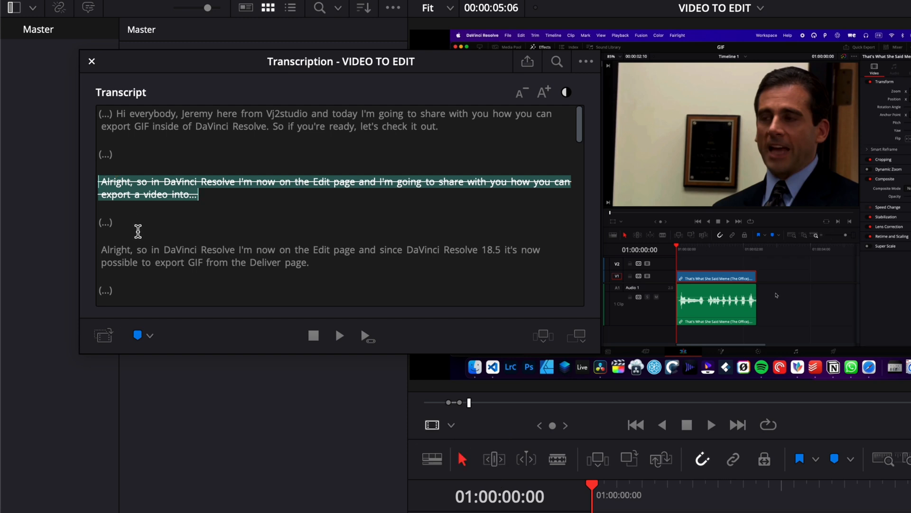
pyautogui.click(105, 222)
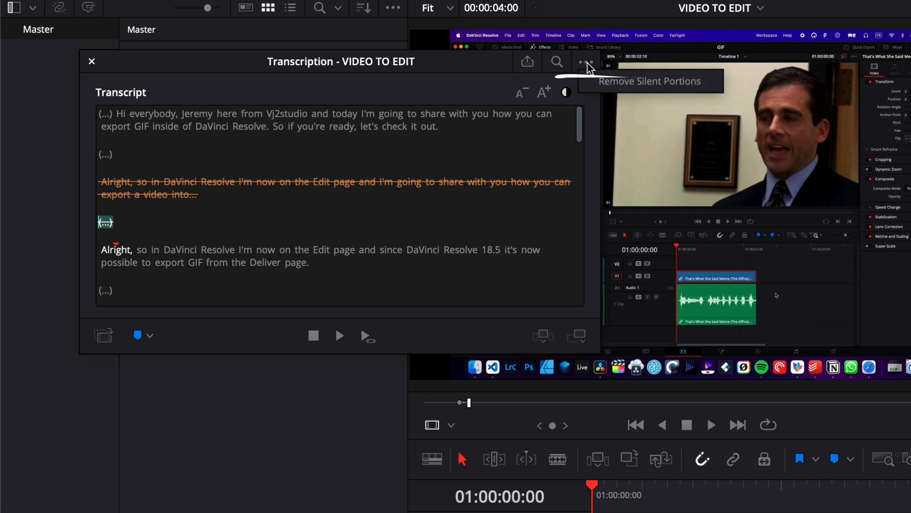
pyautogui.moveTo(707, 87)
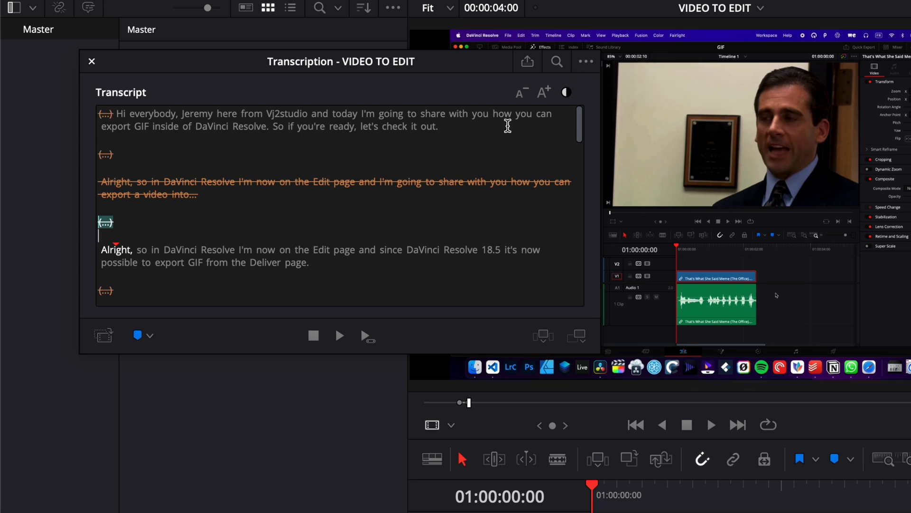
# Scroll through the transcript to review the struck-out silent portions.
pyautogui.scroll(-3)
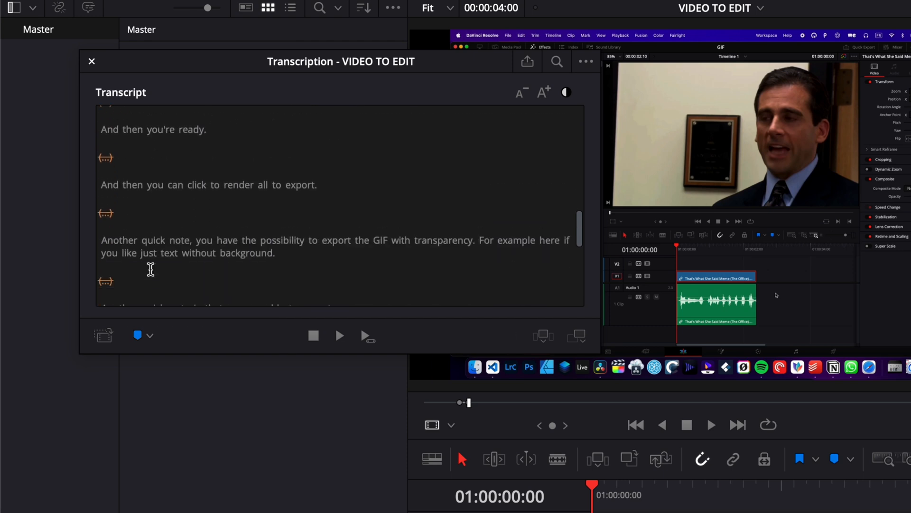
pyautogui.scroll(-3)
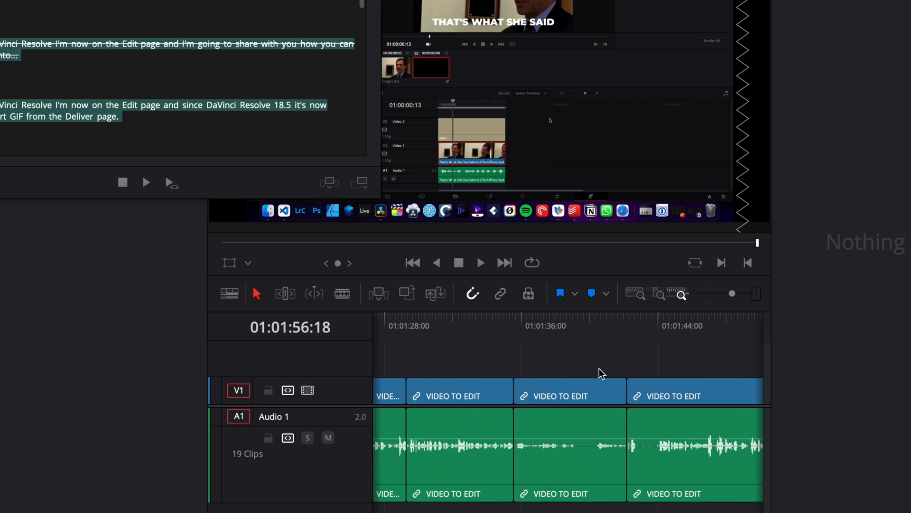
# Step playback through successive cuts of the 19-clip rough cut around 01:01:43.
pyautogui.click(592, 326)
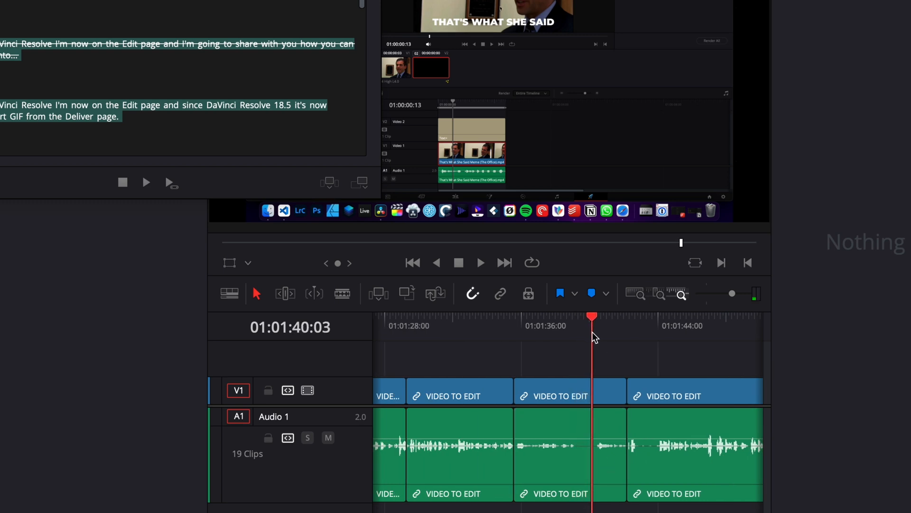
pyautogui.click(640, 325)
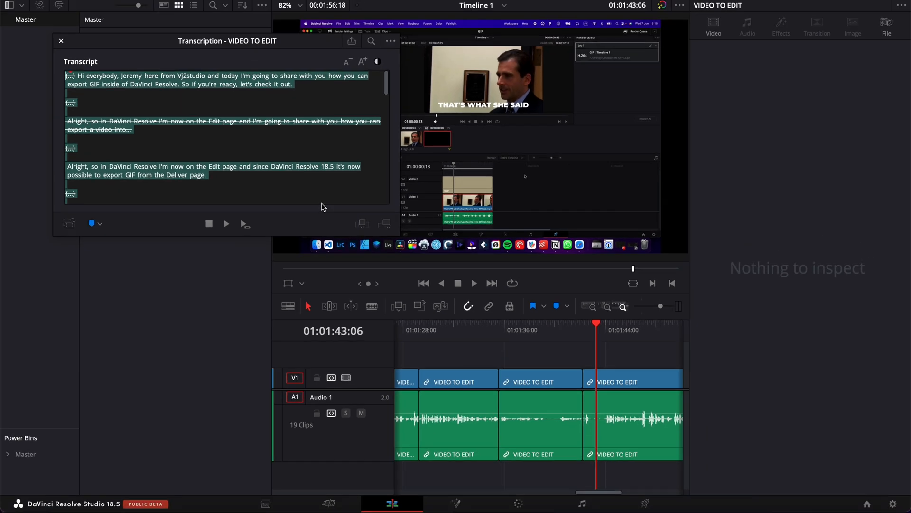
pyautogui.moveTo(295, 198)
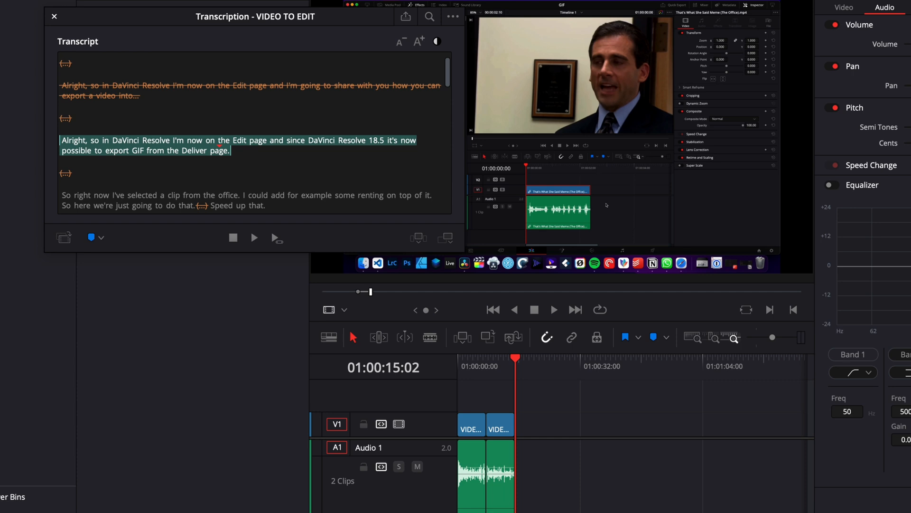
# Jump the timeline to about 01:00:07:11 and select 'So here we're just going to do that.'.
pyautogui.scroll(3)
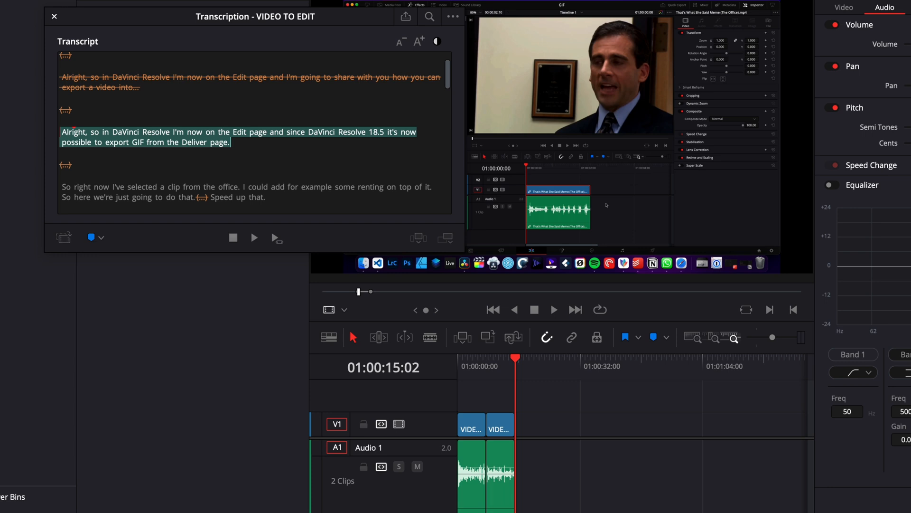
pyautogui.scroll(-3)
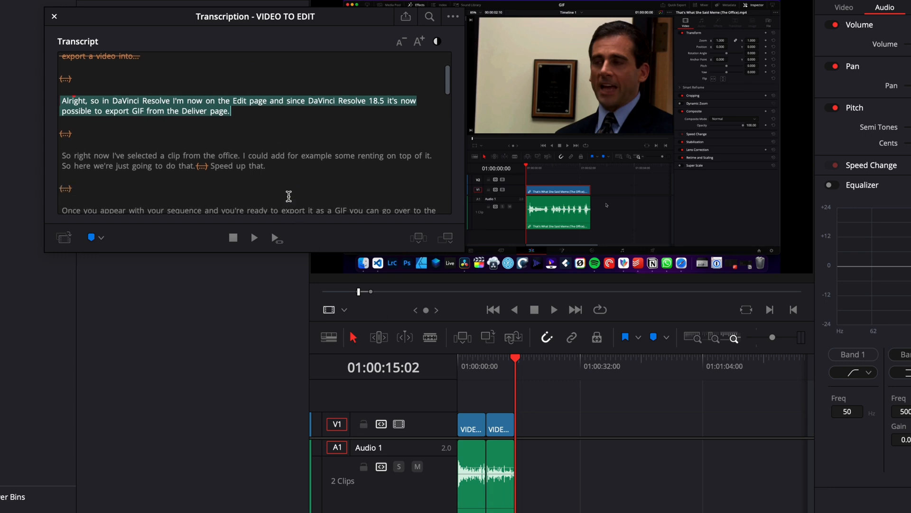
pyautogui.moveTo(195, 167)
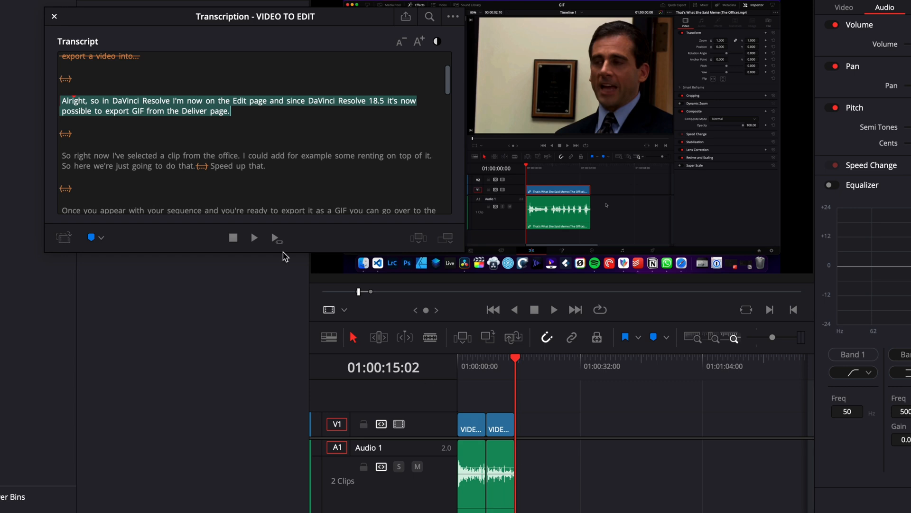
pyautogui.moveTo(515, 414)
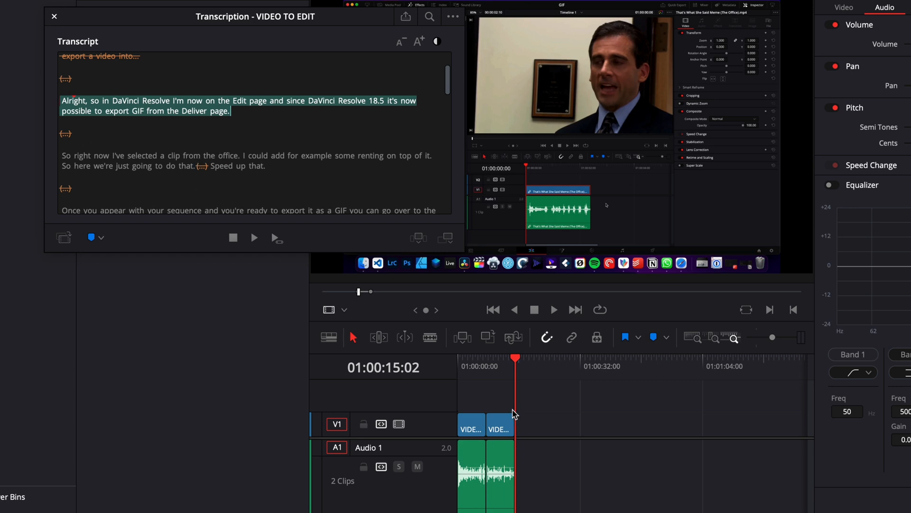
pyautogui.click(486, 358)
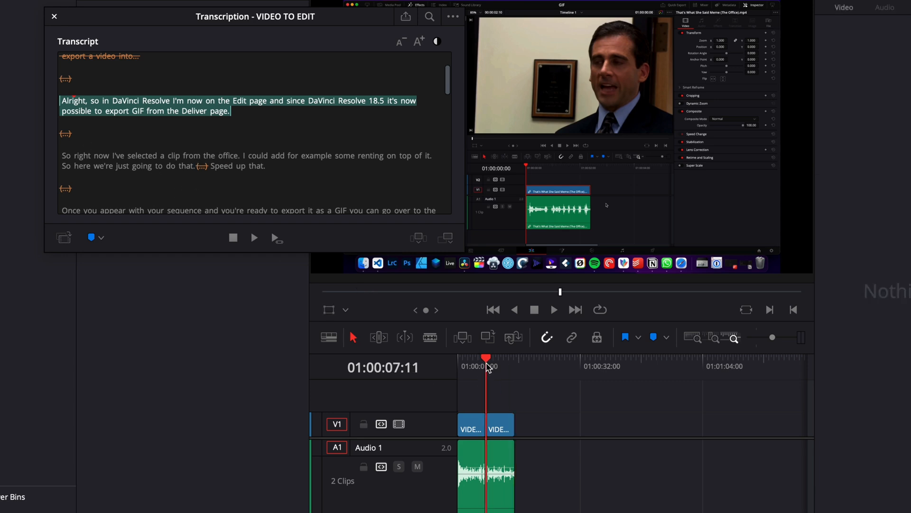
pyautogui.click(883, 7)
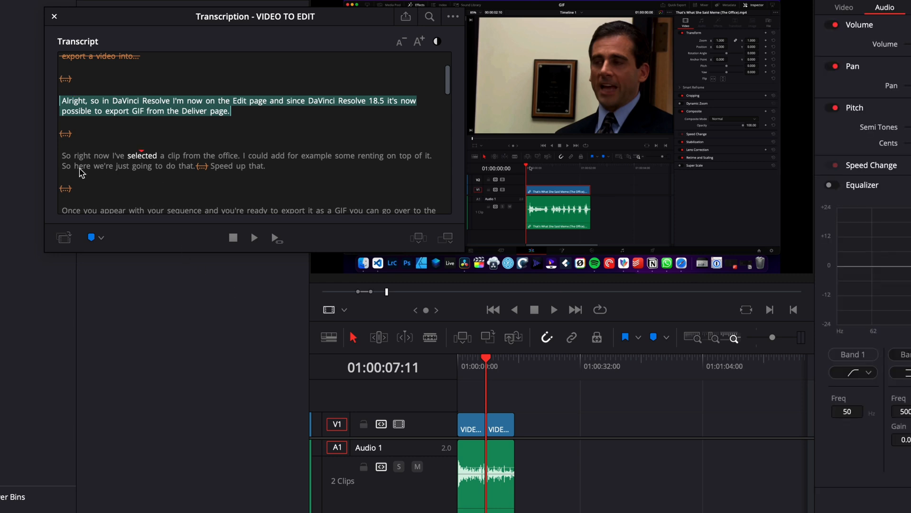
pyautogui.click(162, 165)
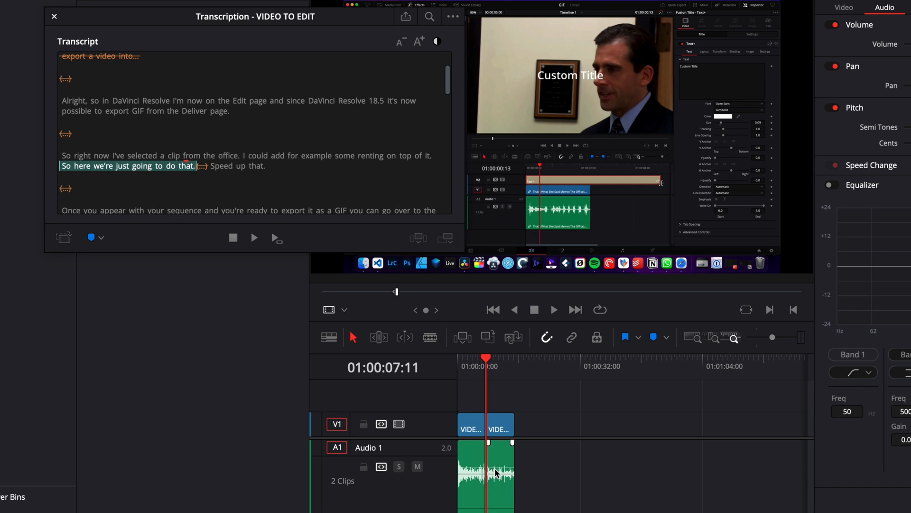
pyautogui.moveTo(502, 468)
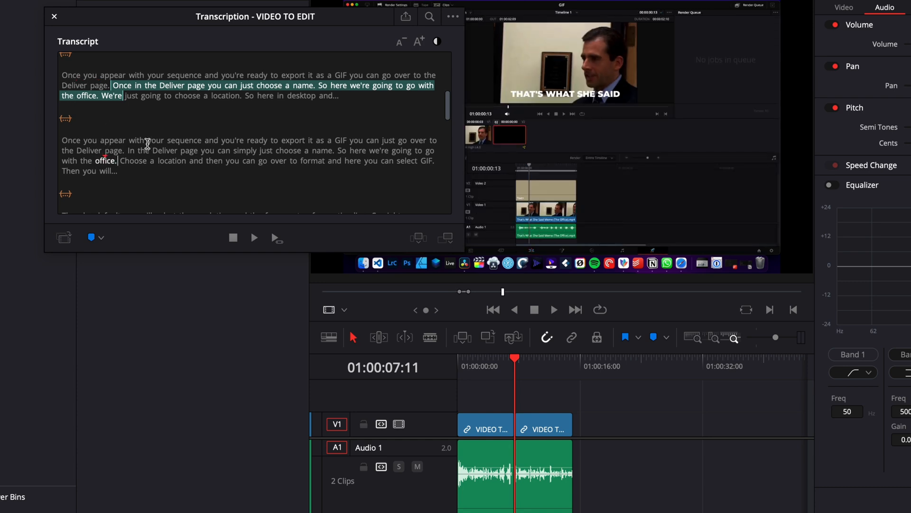
pyautogui.moveTo(165, 34)
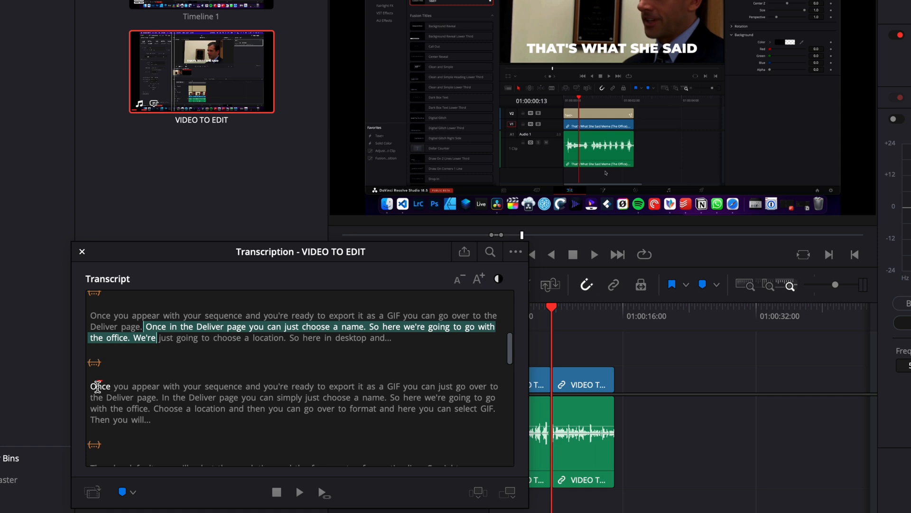
# Move to the start of the repeated Deliver-page paragraph about resolution and 25 fps.
pyautogui.click(594, 255)
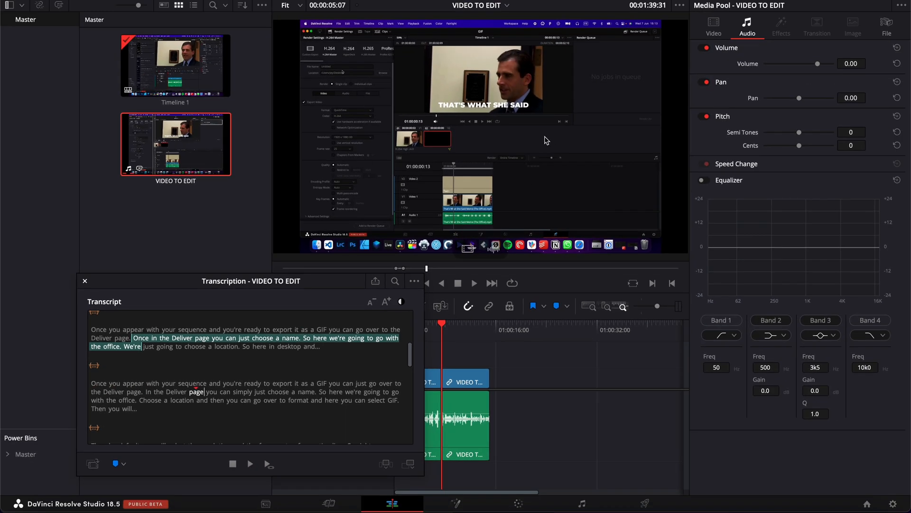
pyautogui.scroll(-3)
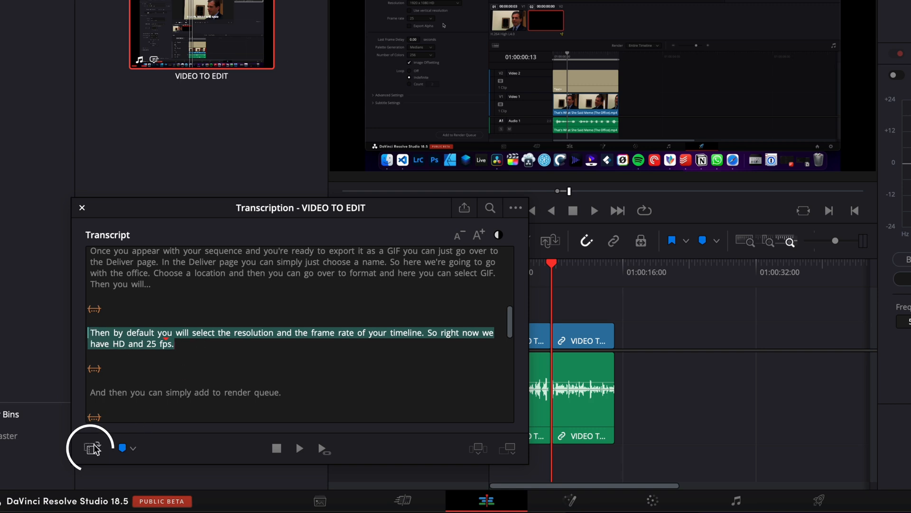
pyautogui.moveTo(92, 447)
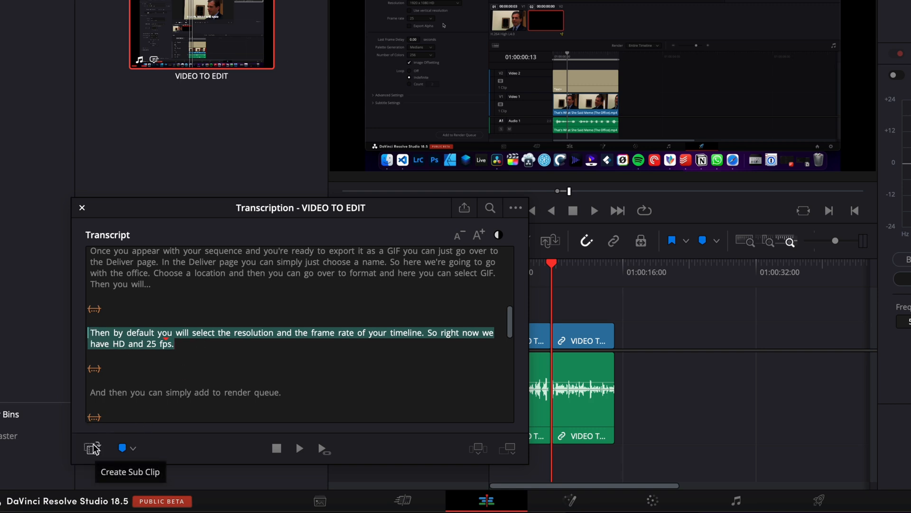
# Create a subclip named 'CLIP 01' from the selected resolution-and-25-fps sentence.
pyautogui.click(91, 447)
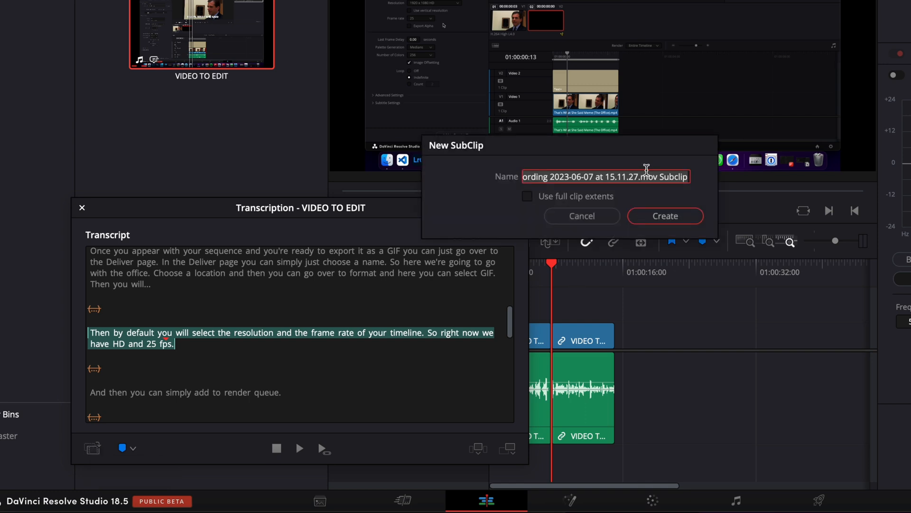
pyautogui.write('C')
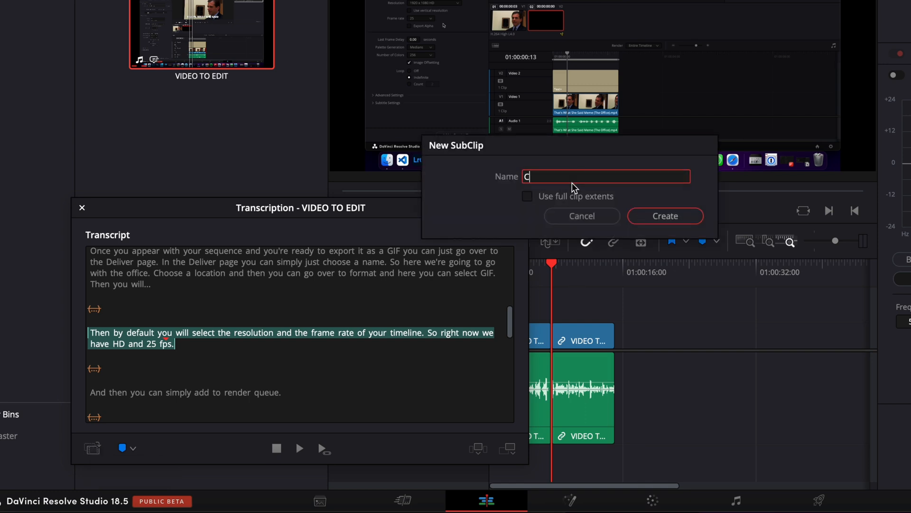
pyautogui.write('LIP 01')
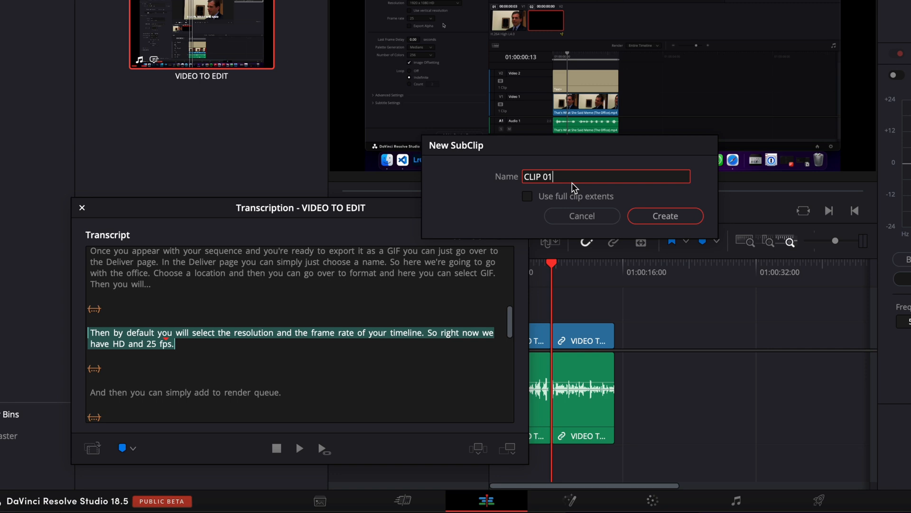
pyautogui.click(664, 215)
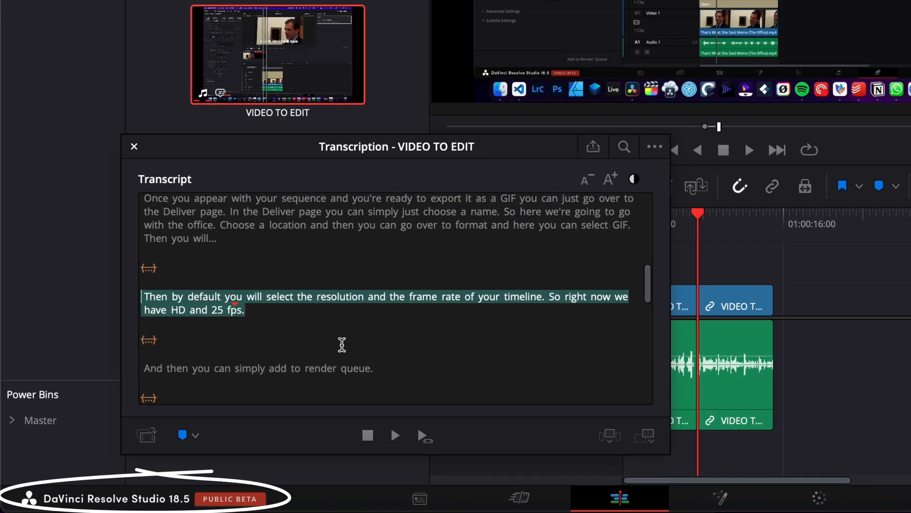
pyautogui.moveTo(440, 317)
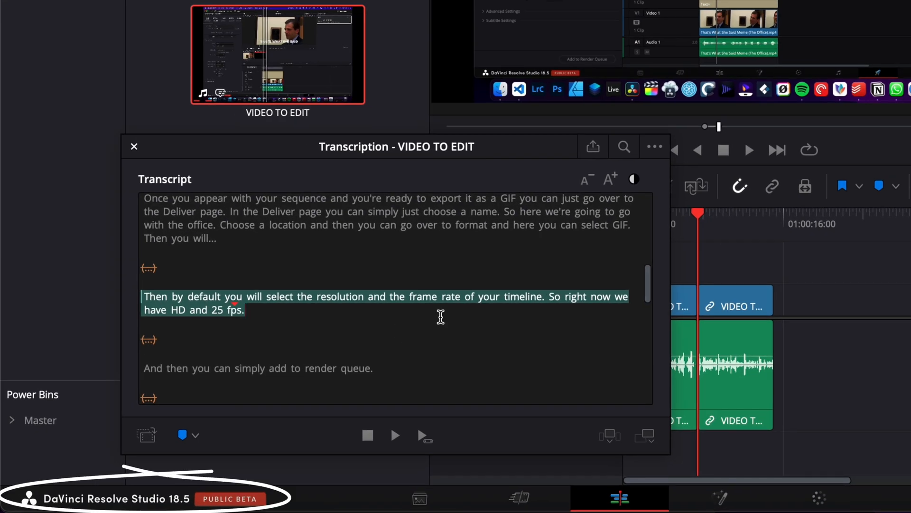
pyautogui.moveTo(512, 359)
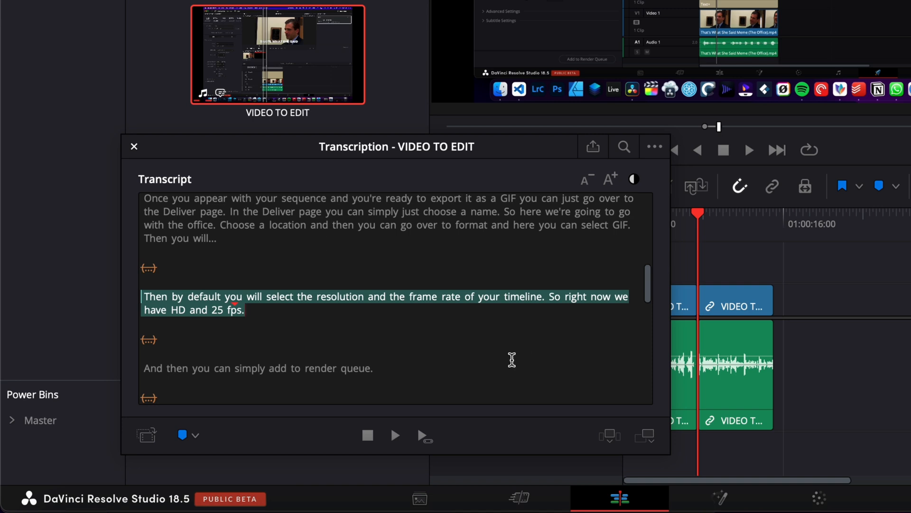
pyautogui.scroll(-3)
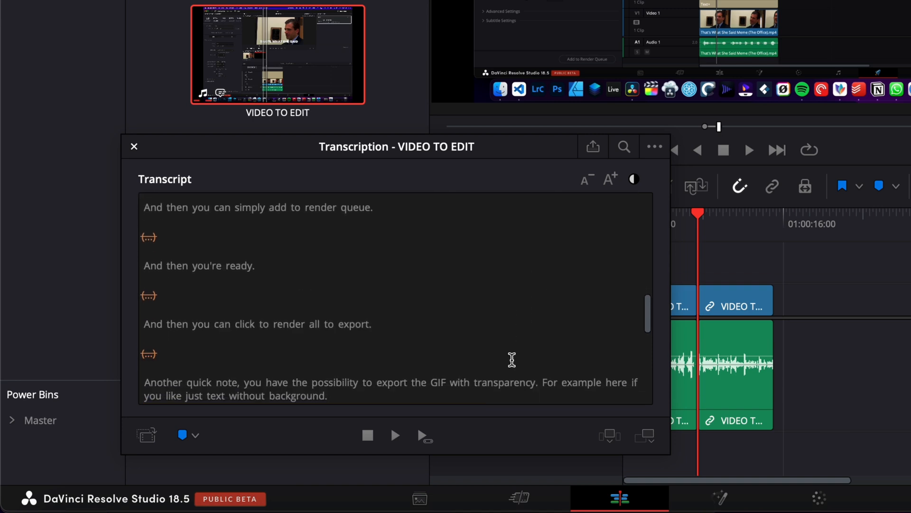
pyautogui.scroll(-3)
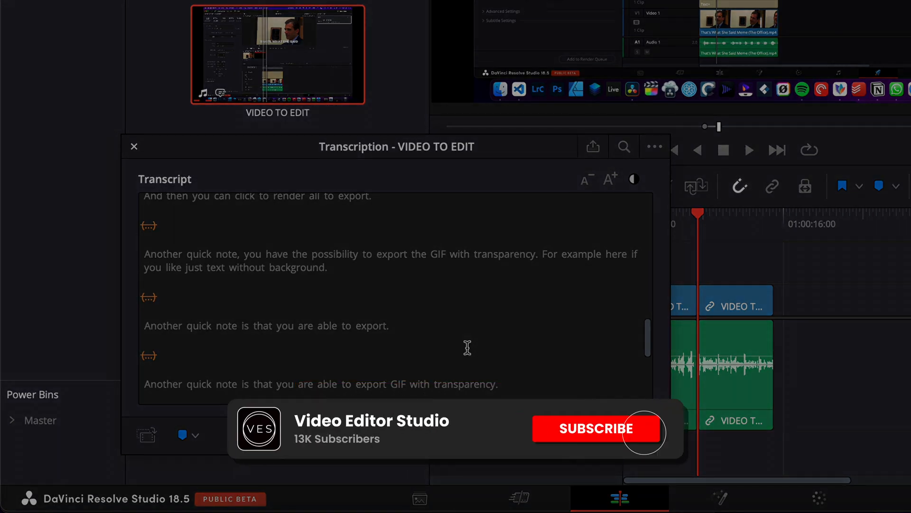
pyautogui.click(595, 428)
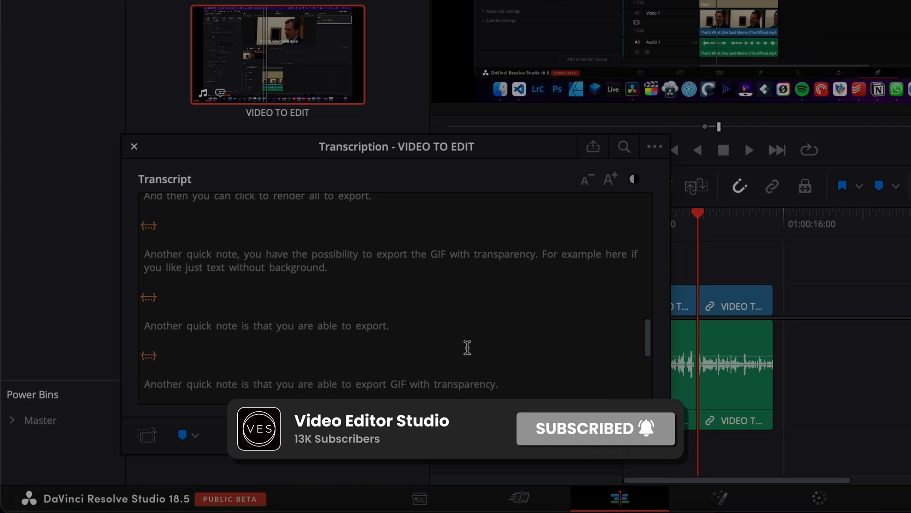